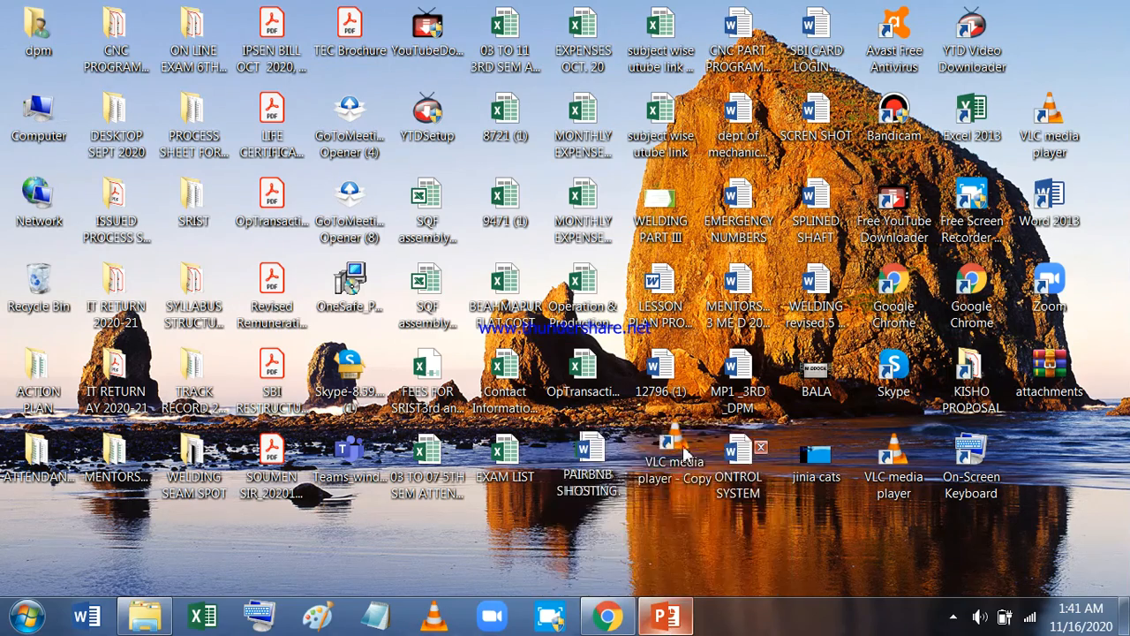
# - Open the WELDING PART III presentation file from the desktop in PowerPoint
pyautogui.doubleClick(660, 212)
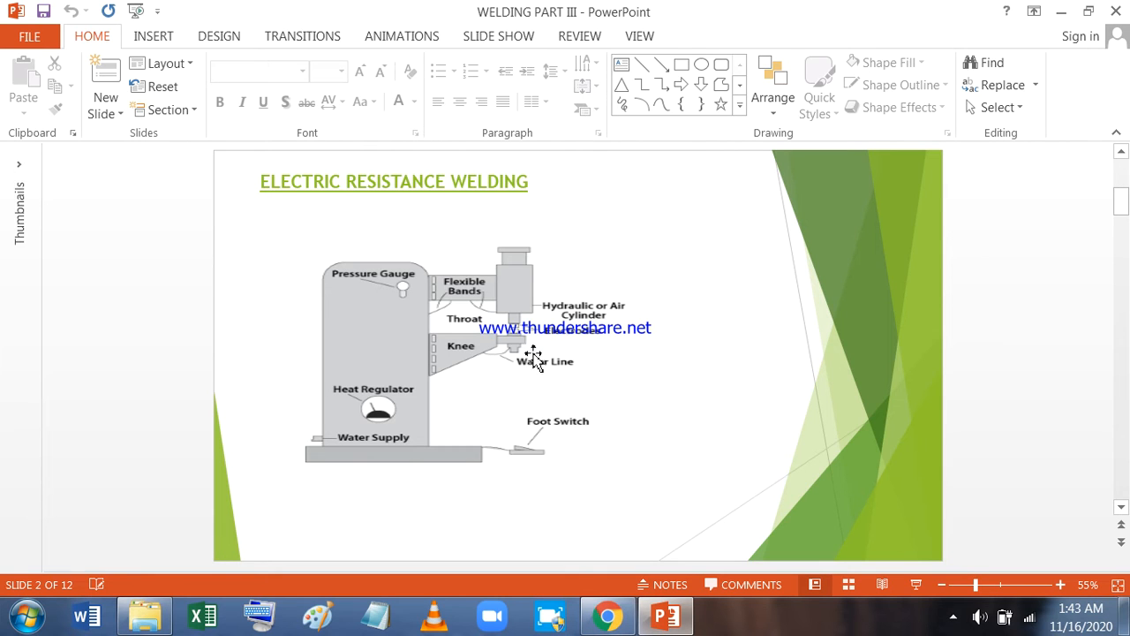
pyautogui.moveTo(547, 384)
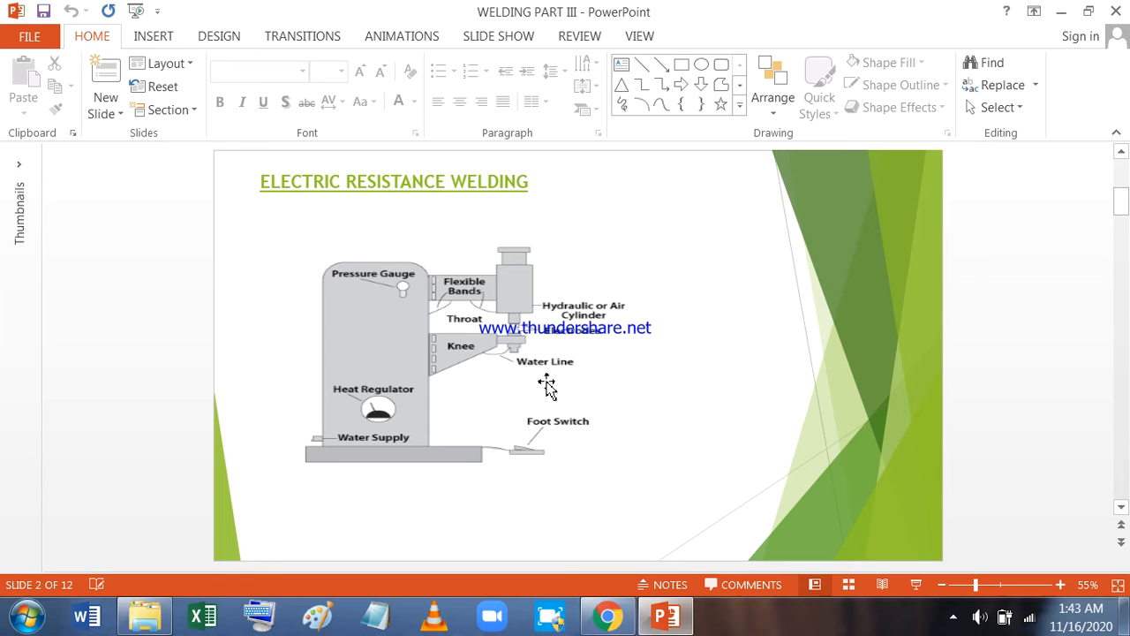
pyautogui.moveTo(511, 365)
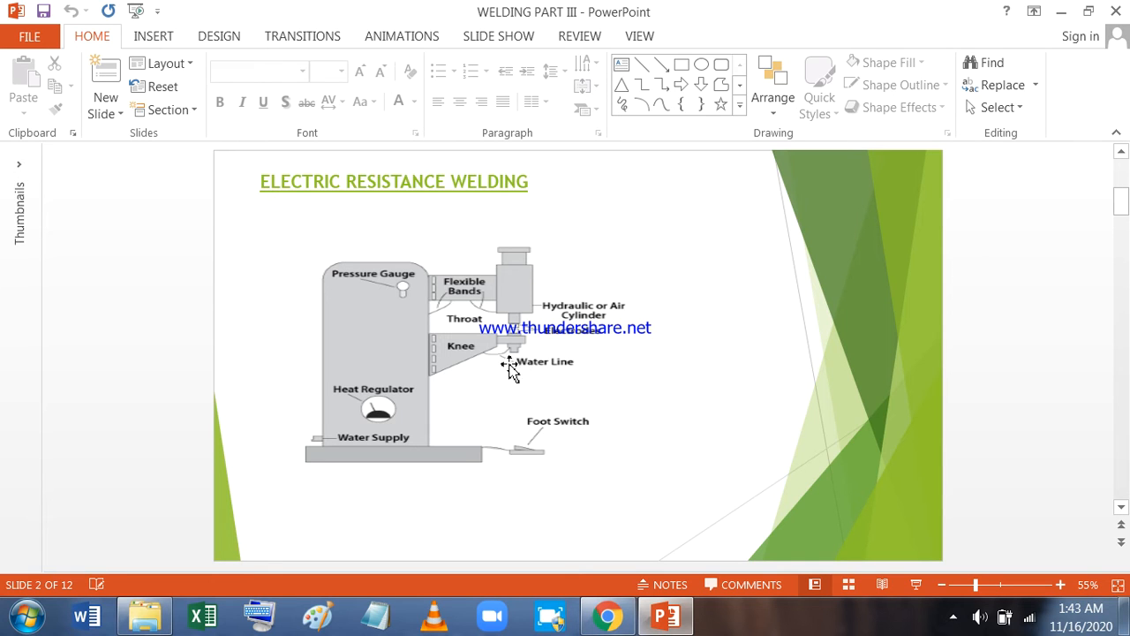
pyautogui.moveTo(514, 348)
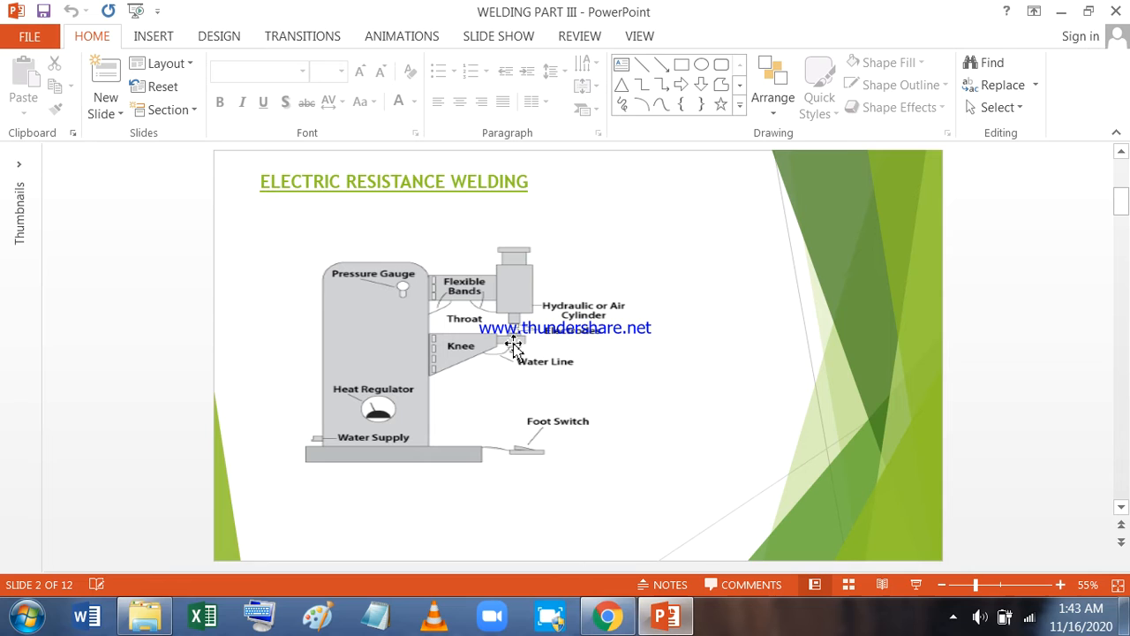
pyautogui.moveTo(464, 421)
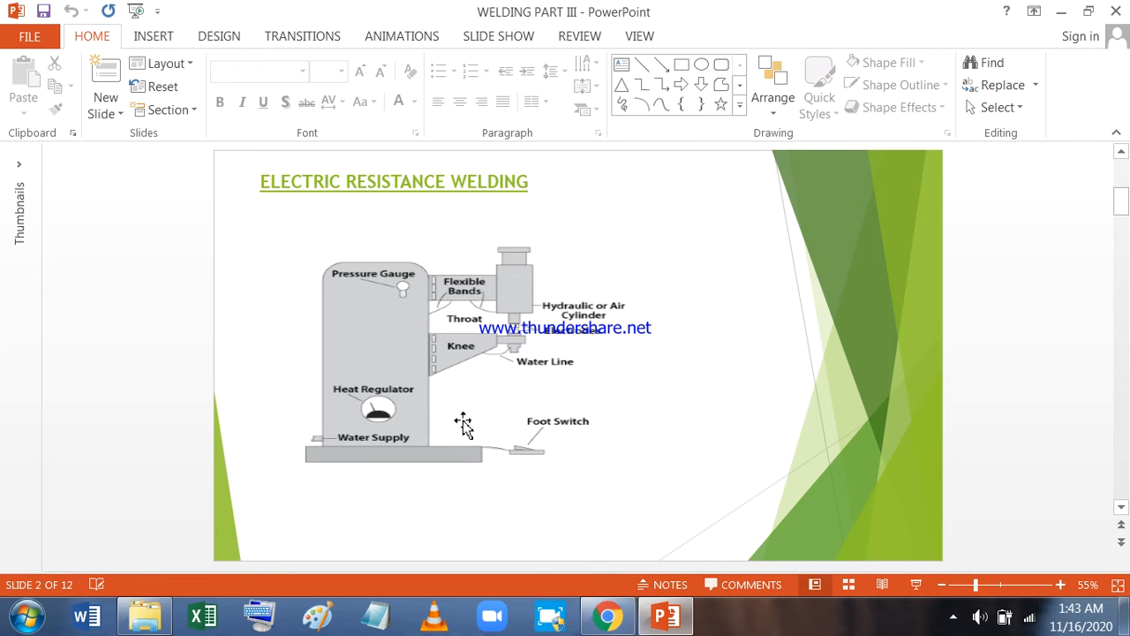
pyautogui.moveTo(380, 429)
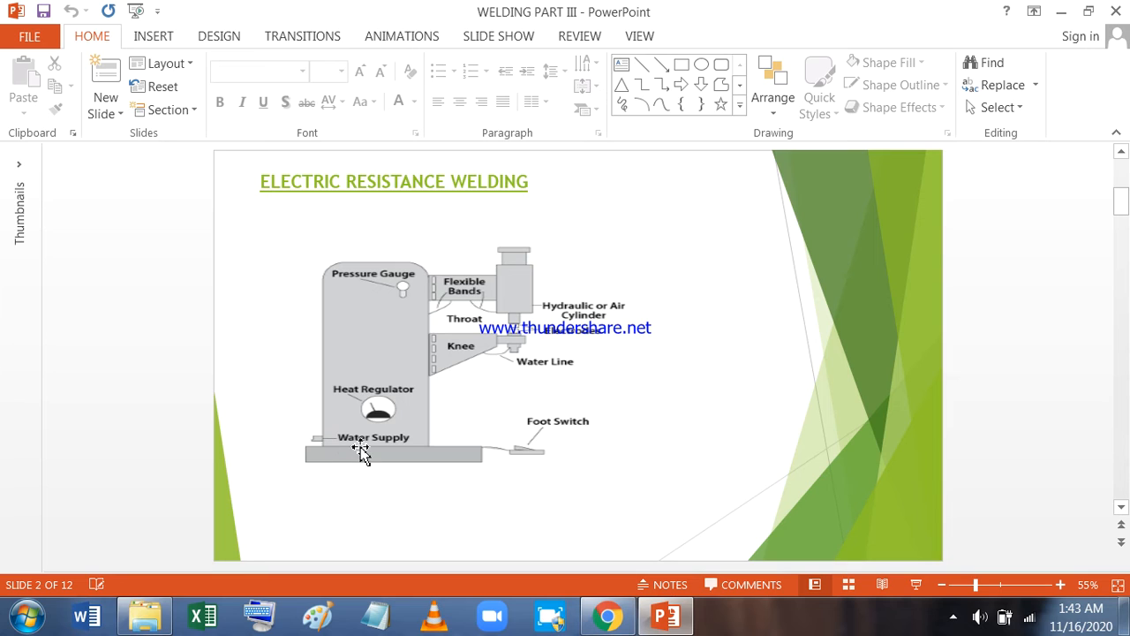
pyautogui.moveTo(528, 463)
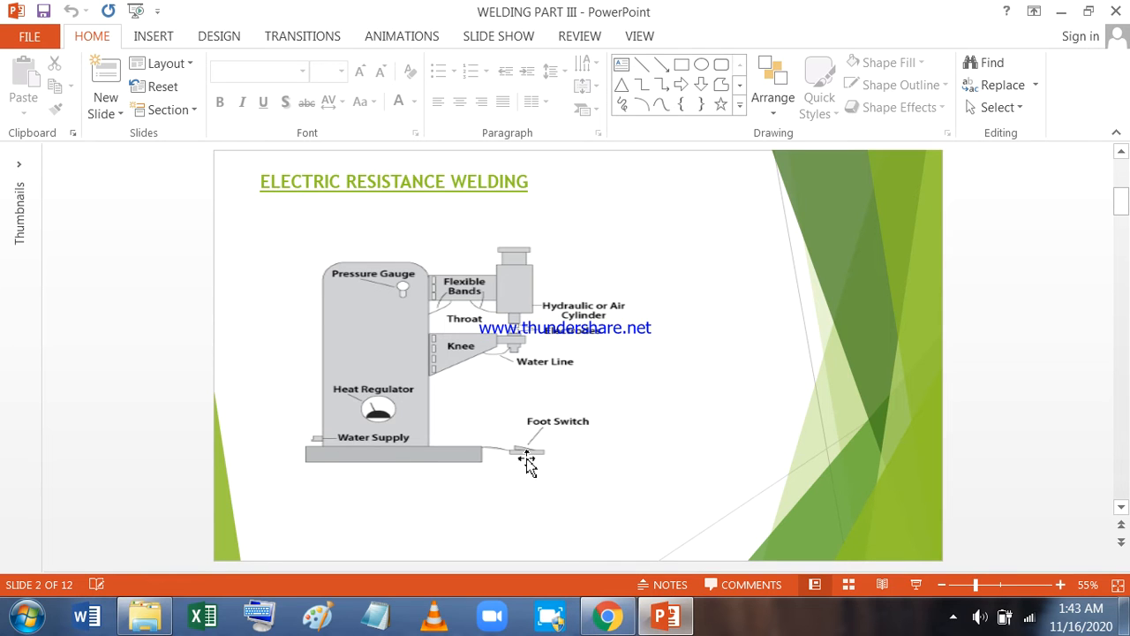
pyautogui.moveTo(766, 444)
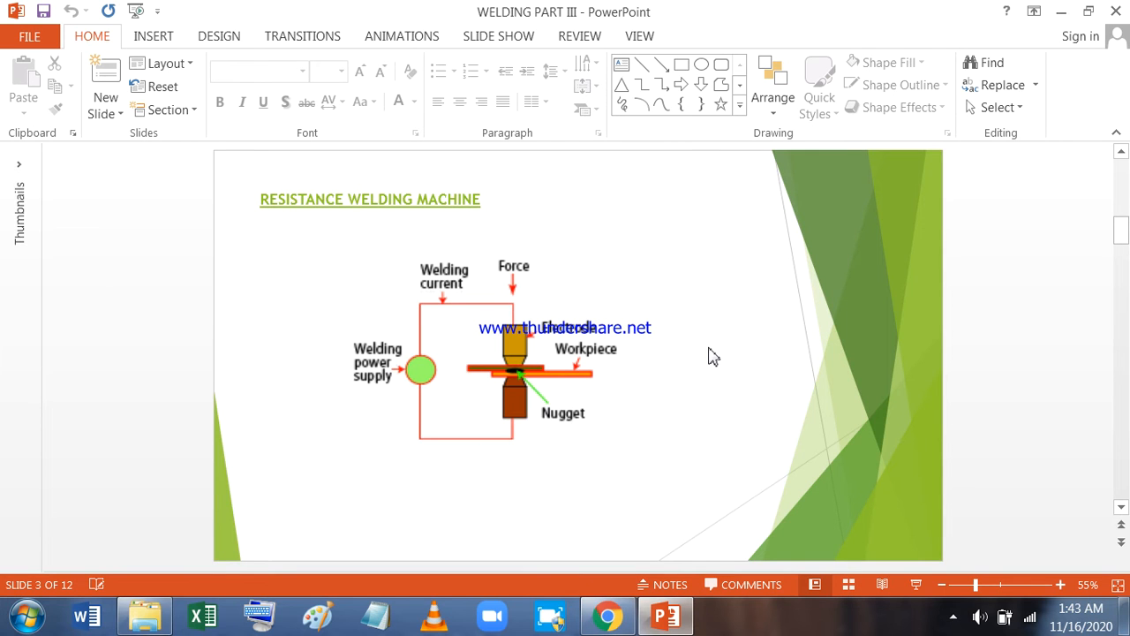
pyautogui.moveTo(717, 358)
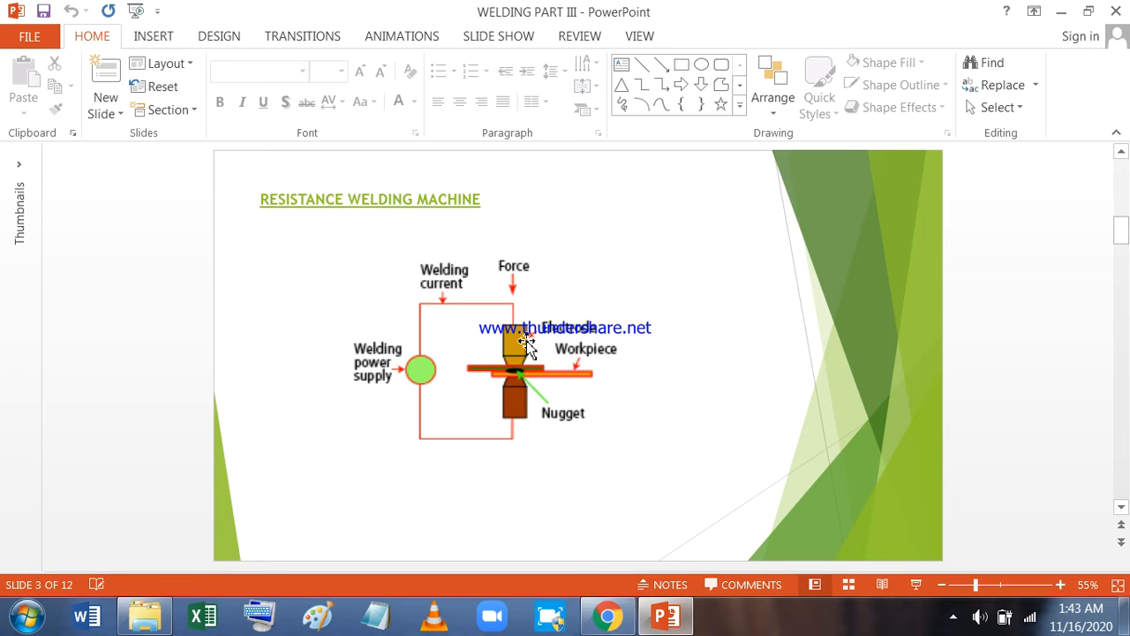
pyautogui.moveTo(523, 414)
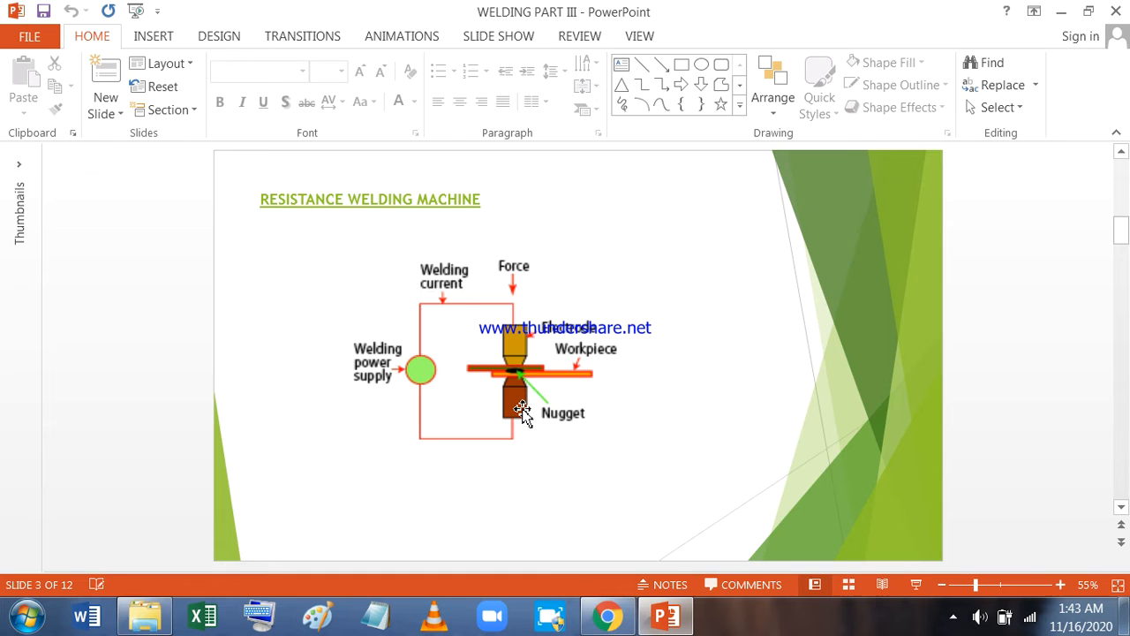
pyautogui.moveTo(562, 384)
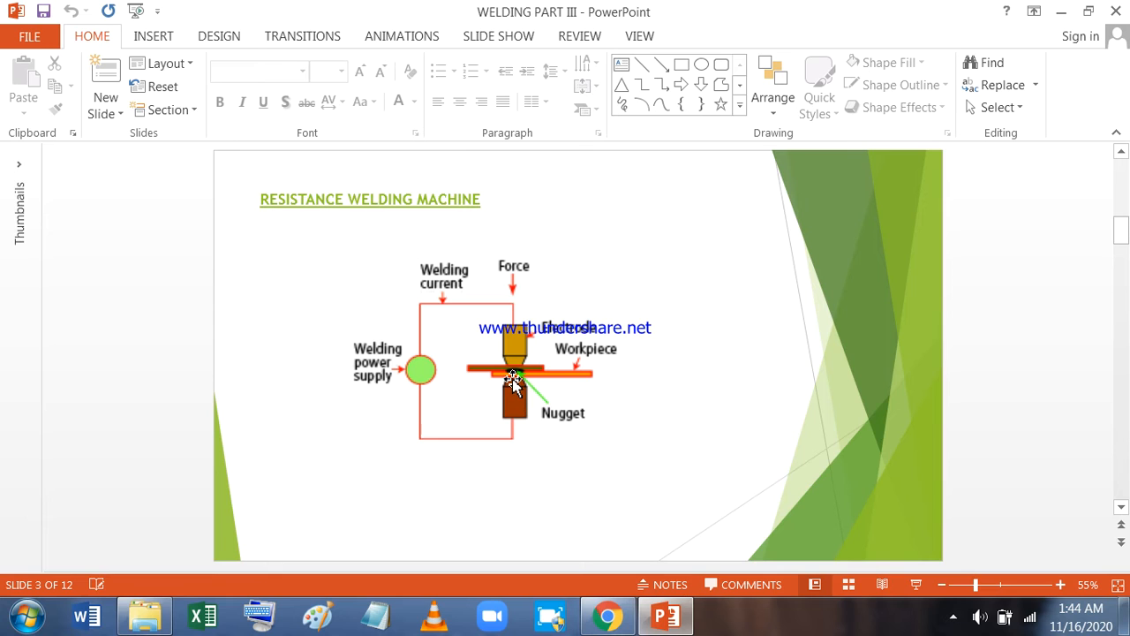
pyautogui.moveTo(494, 369)
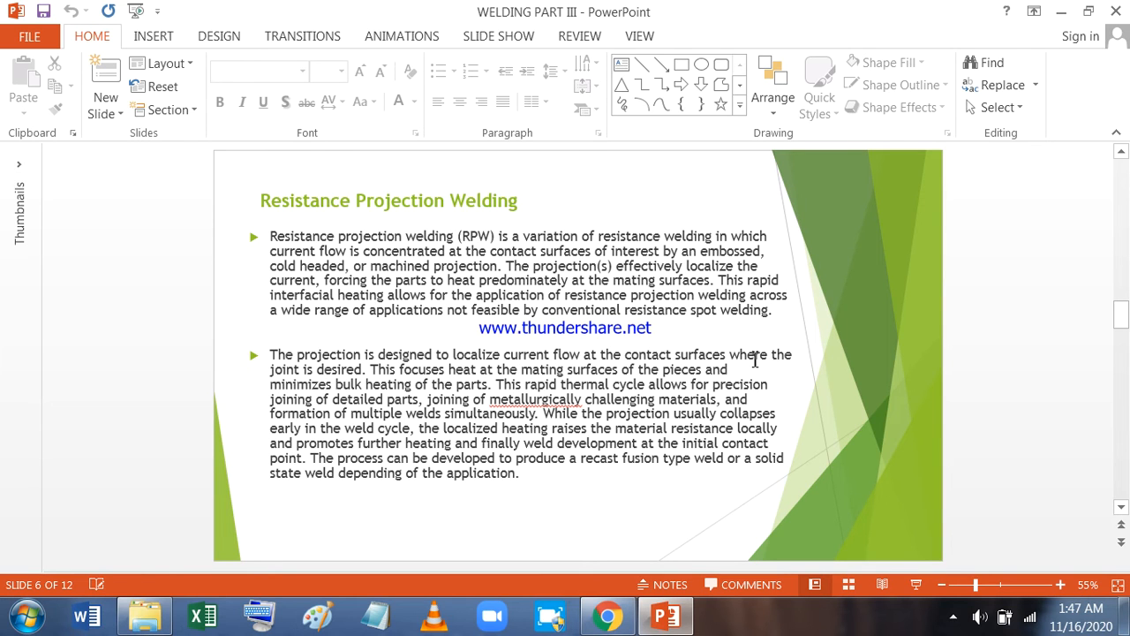
# - Scroll down through the slides to reach the Resistance Projection Welding slide
pyautogui.scroll(-3)
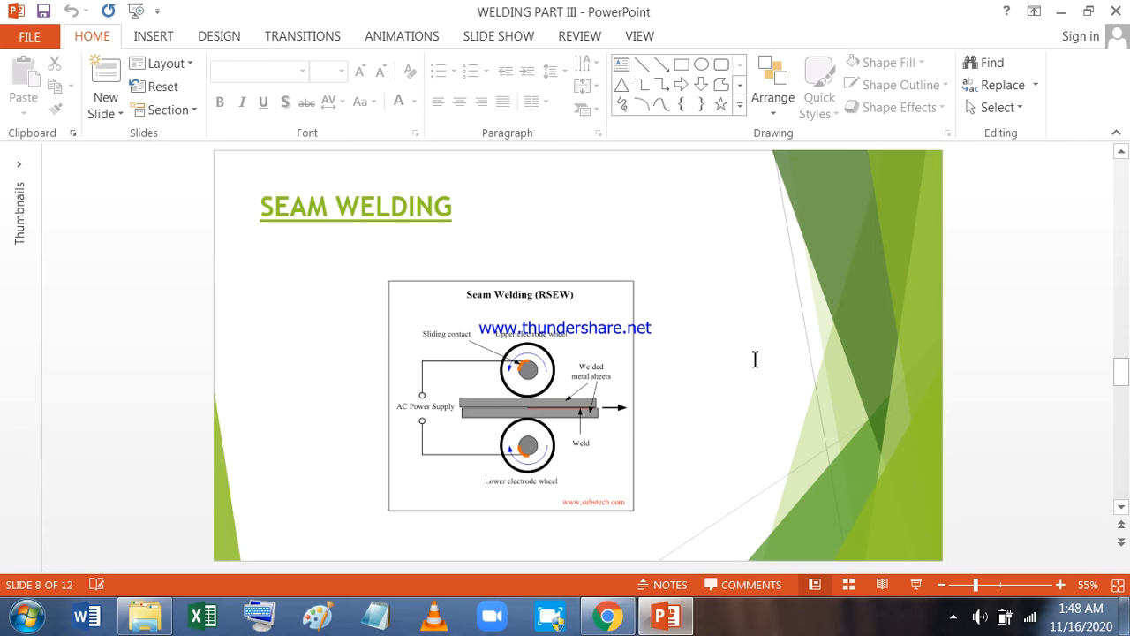
pyautogui.moveTo(675, 399)
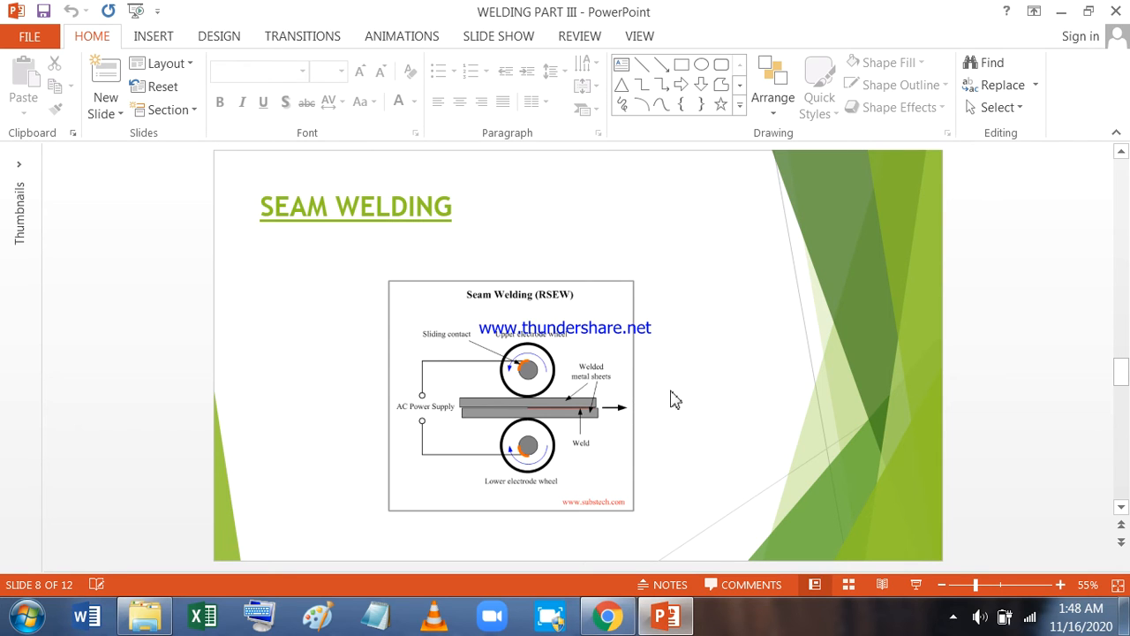
pyautogui.moveTo(706, 402)
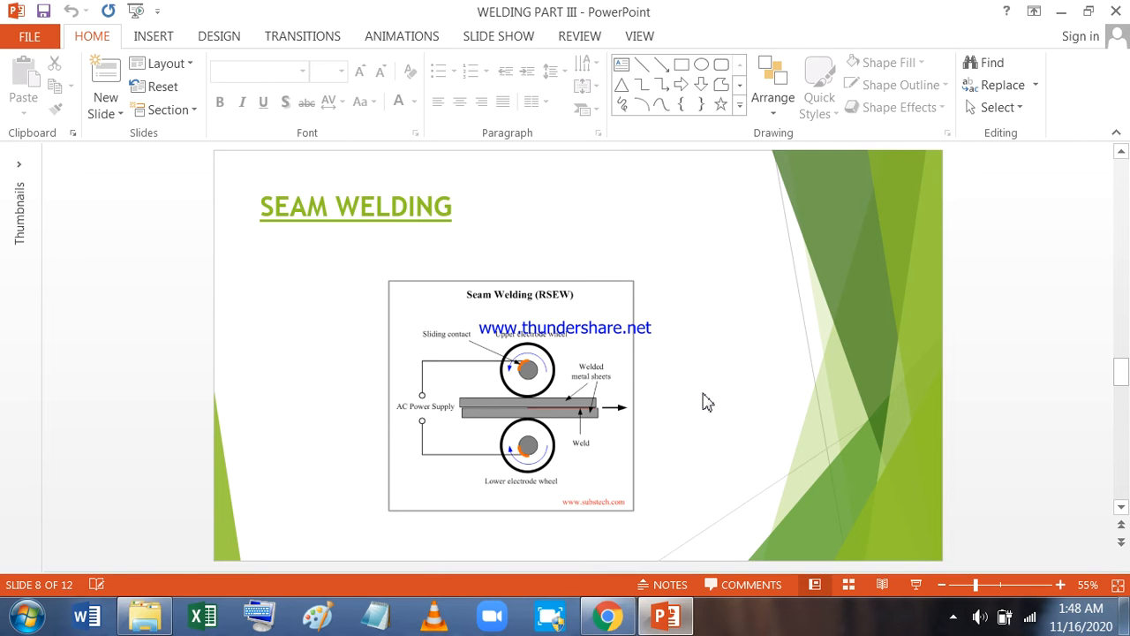
pyautogui.moveTo(658, 423)
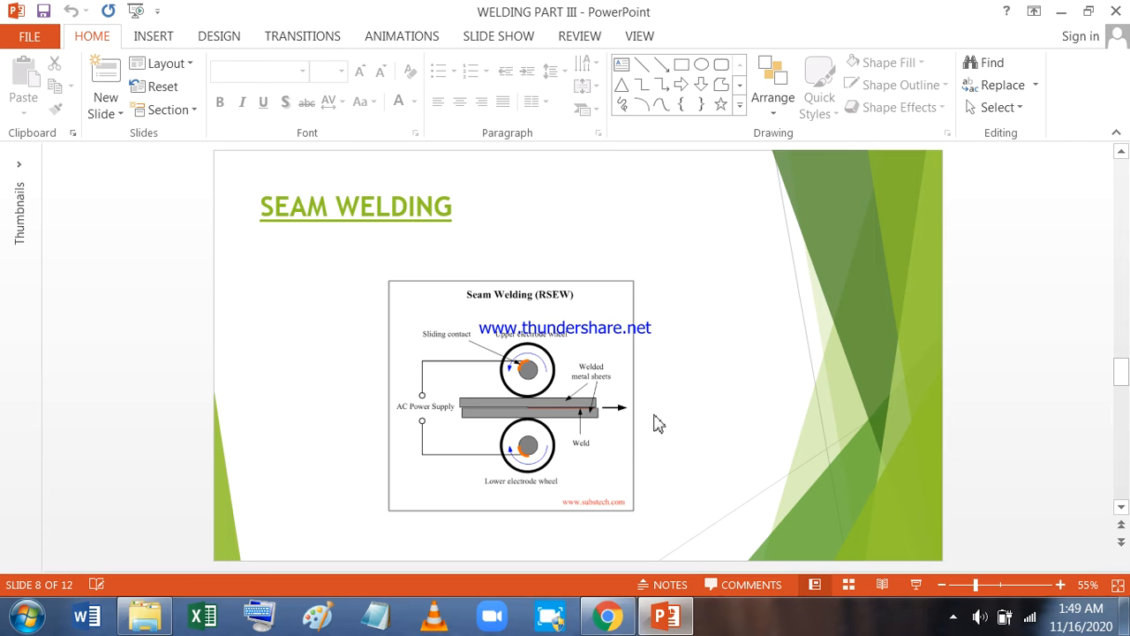
pyautogui.moveTo(792, 407)
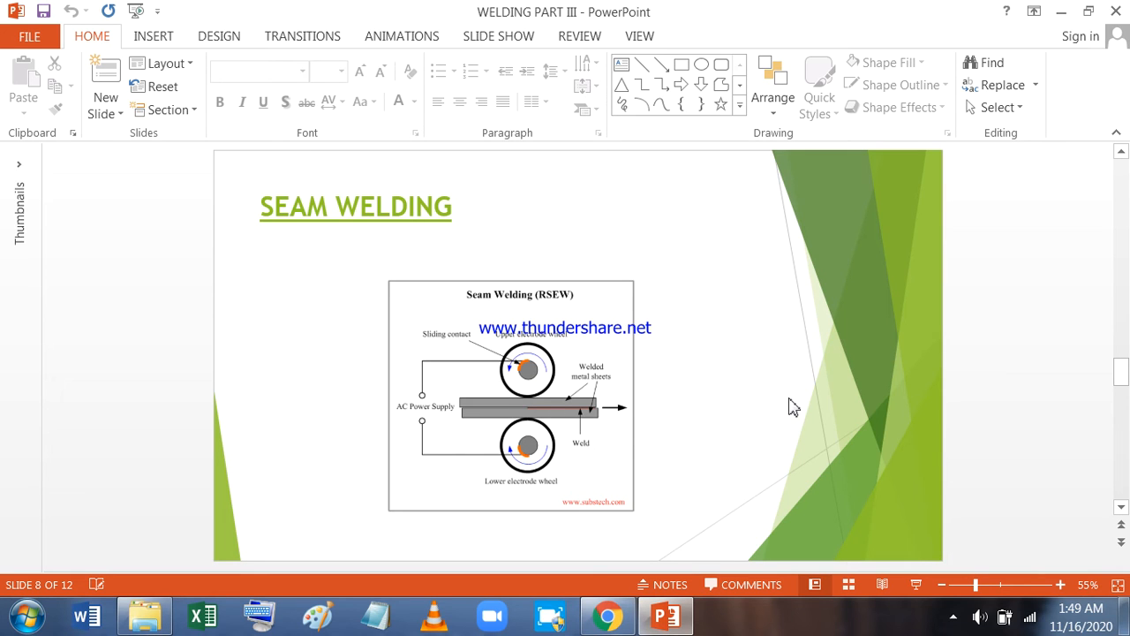
pyautogui.moveTo(779, 394)
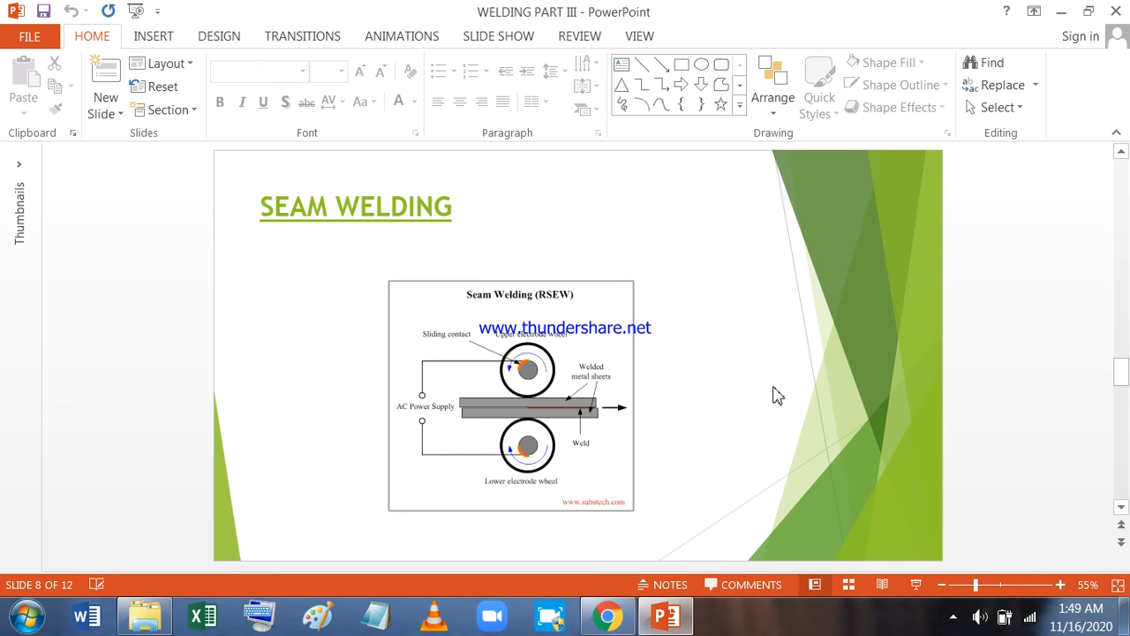
pyautogui.moveTo(739, 410)
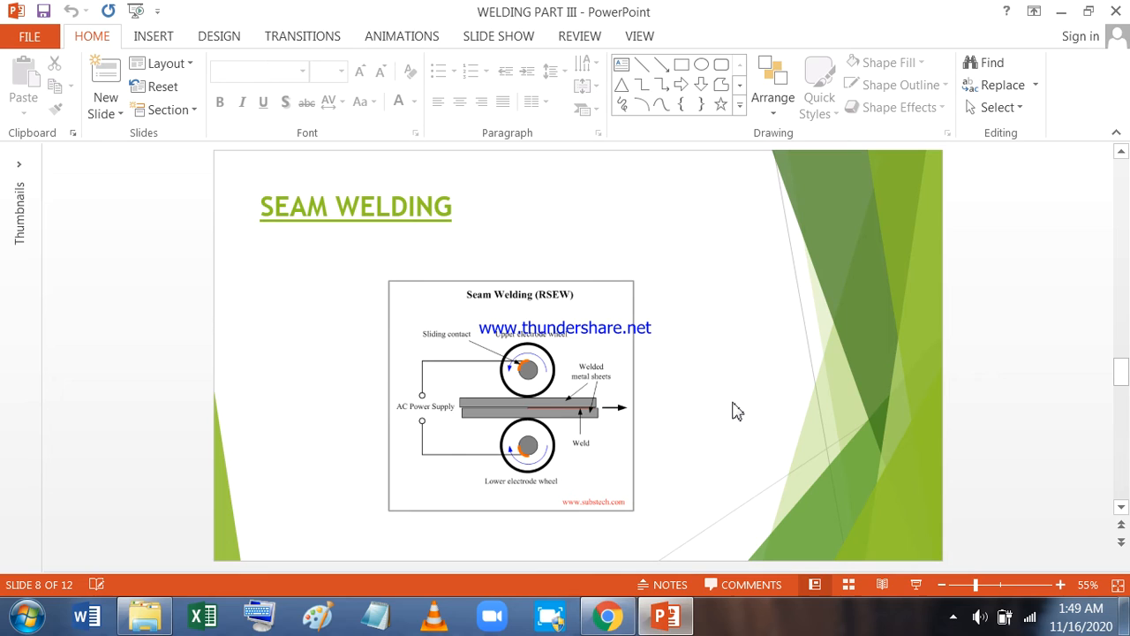
pyautogui.moveTo(1045, 45)
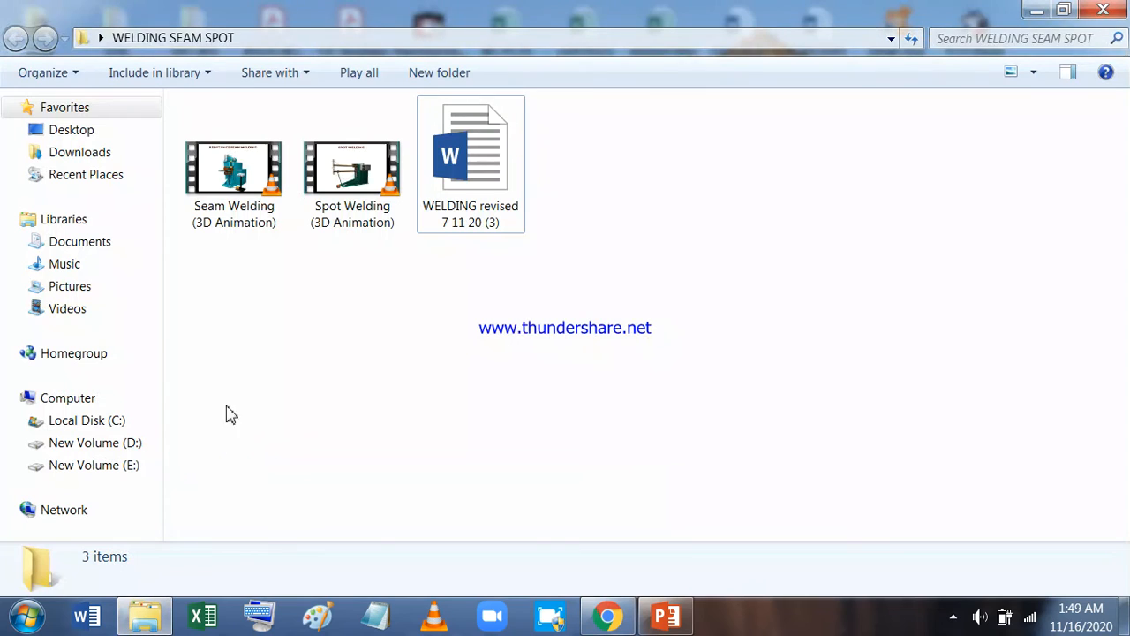
# - Play the Seam Welding (3D Animation) video in VLC media player
pyautogui.click(234, 168)
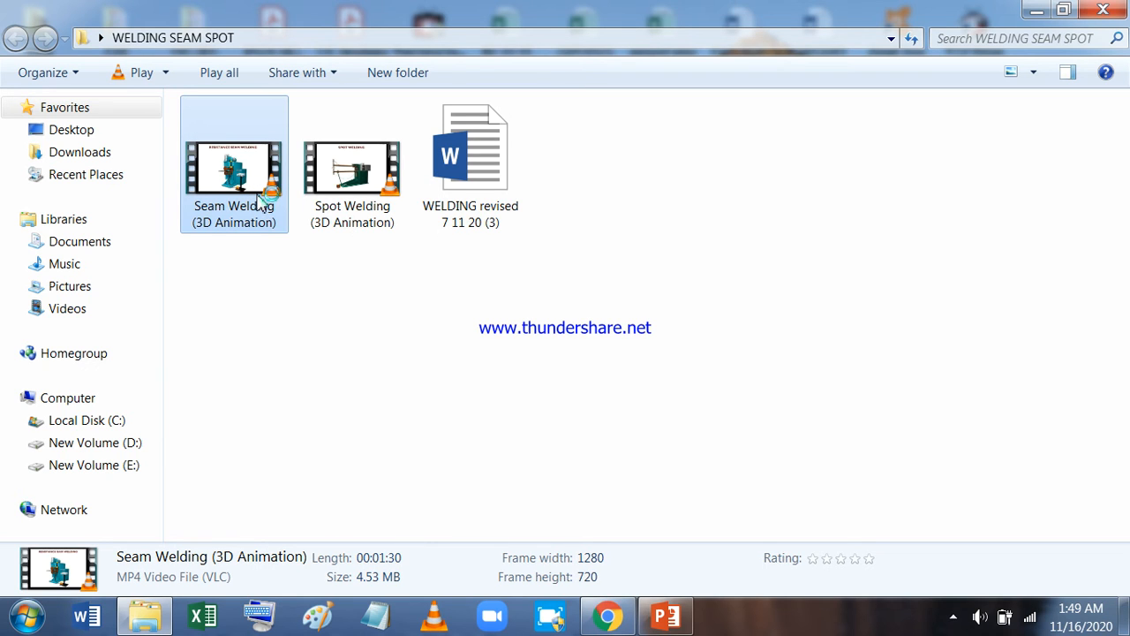
pyautogui.moveTo(857, 337)
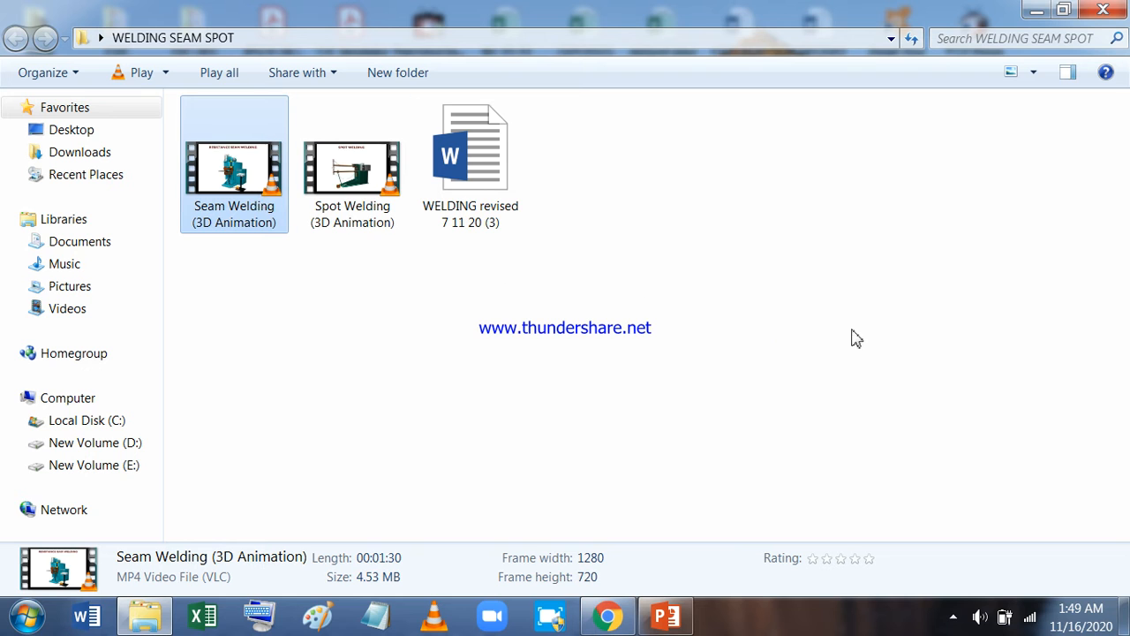
pyautogui.doubleClick(234, 164)
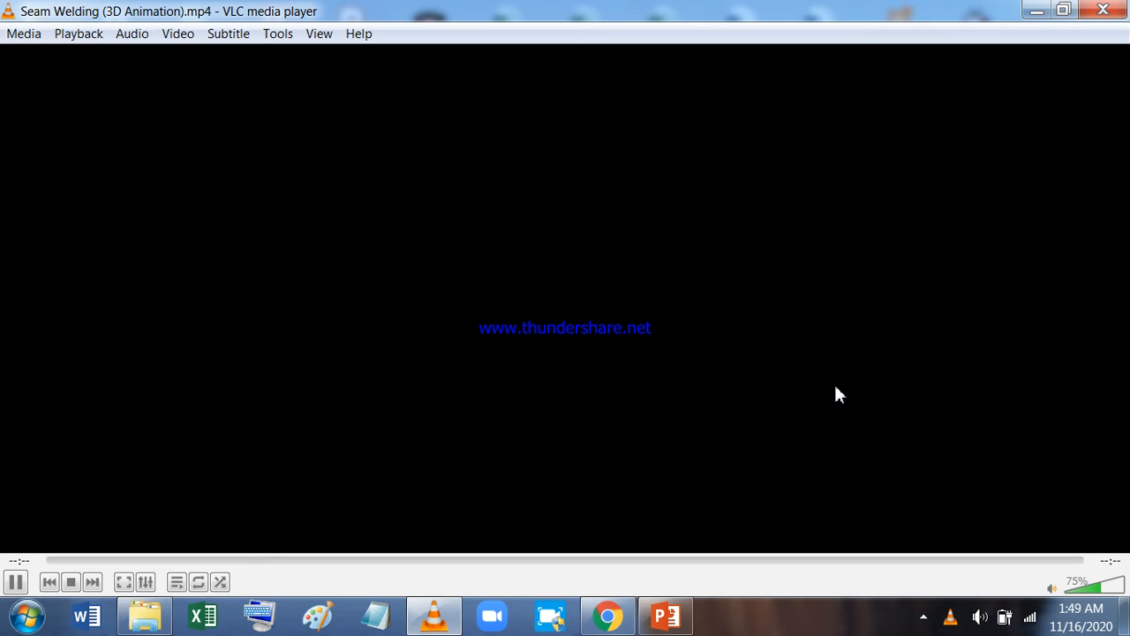
# - Watch the seam welding animation, then open Spot Welding (3D Animation).mp4 in VLC
pyautogui.click(15, 581)
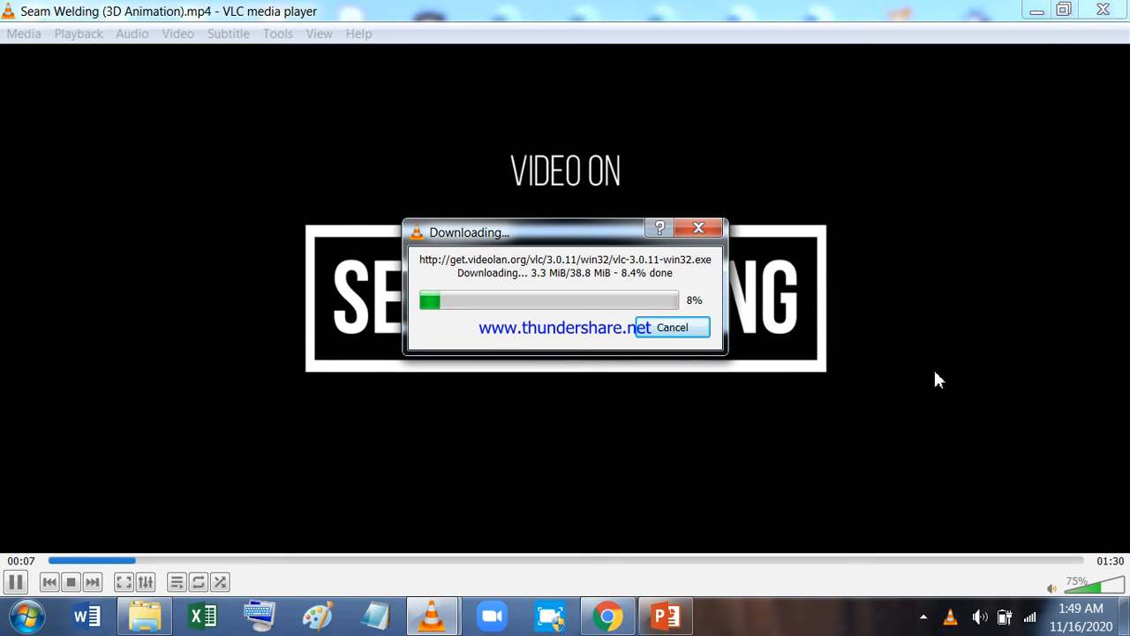
pyautogui.click(672, 326)
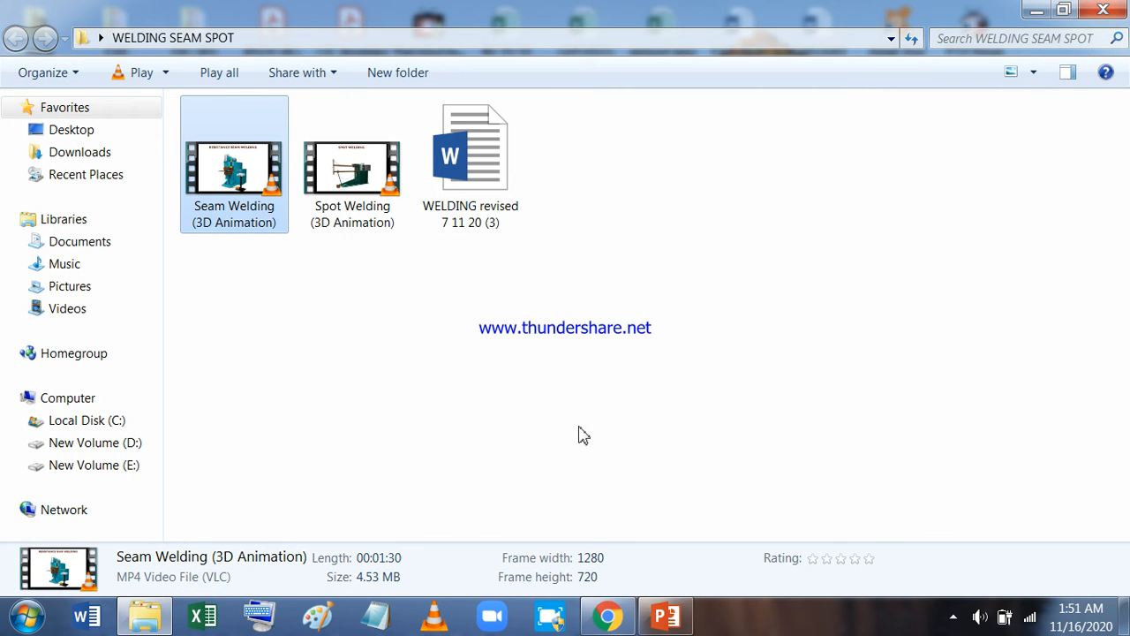
pyautogui.click(351, 164)
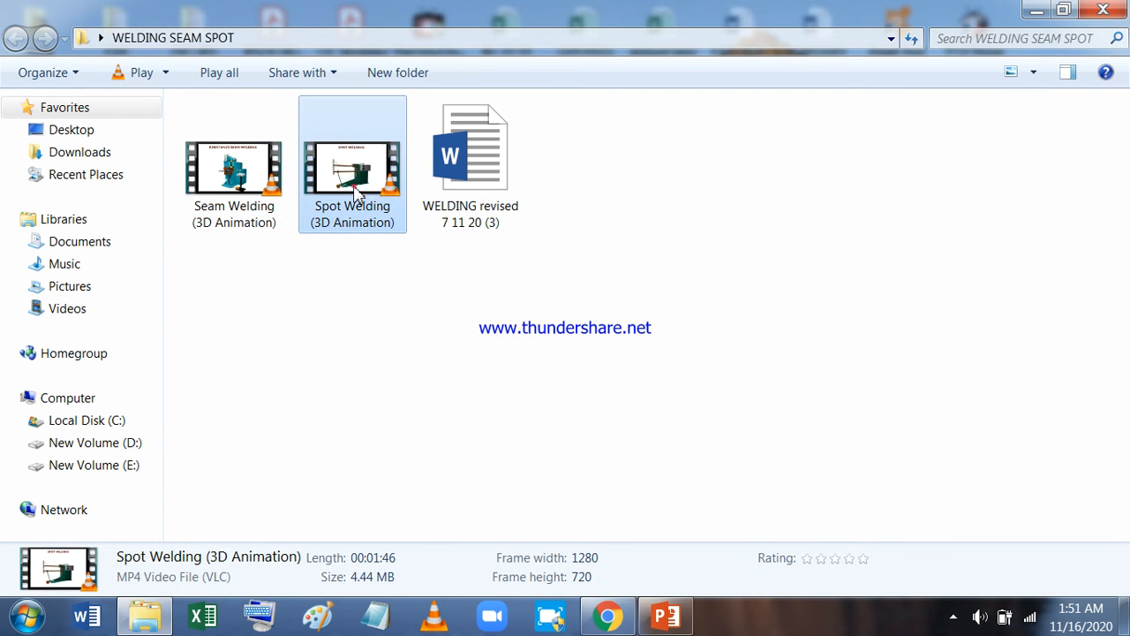
pyautogui.doubleClick(351, 163)
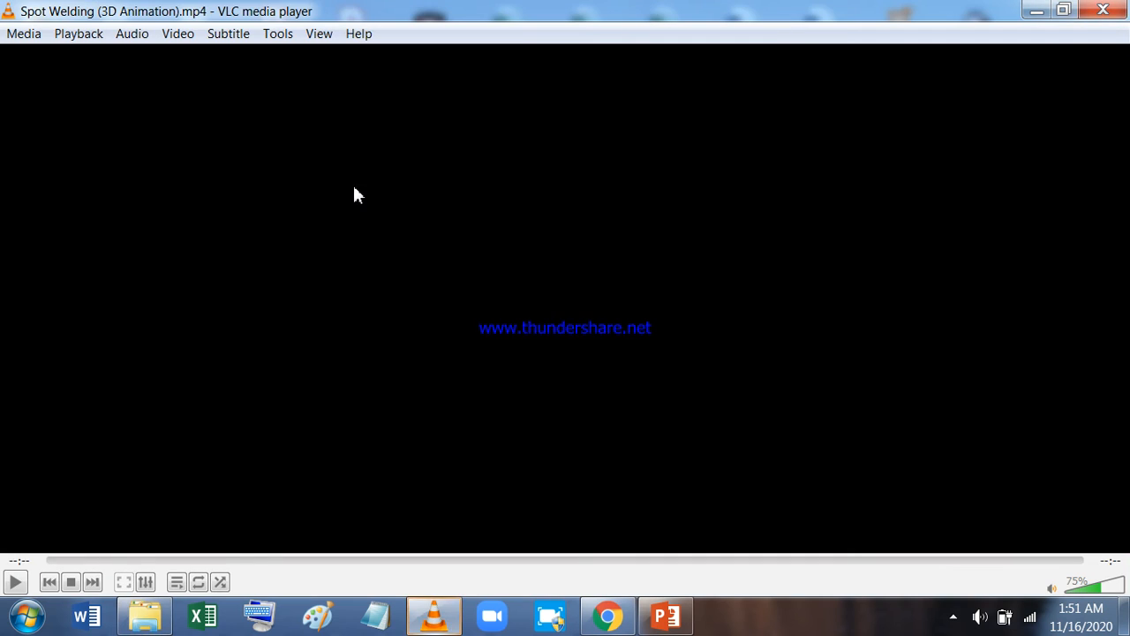
# - Play the spot welding animation, then return to PowerPoint on slide 8
pyautogui.click(15, 581)
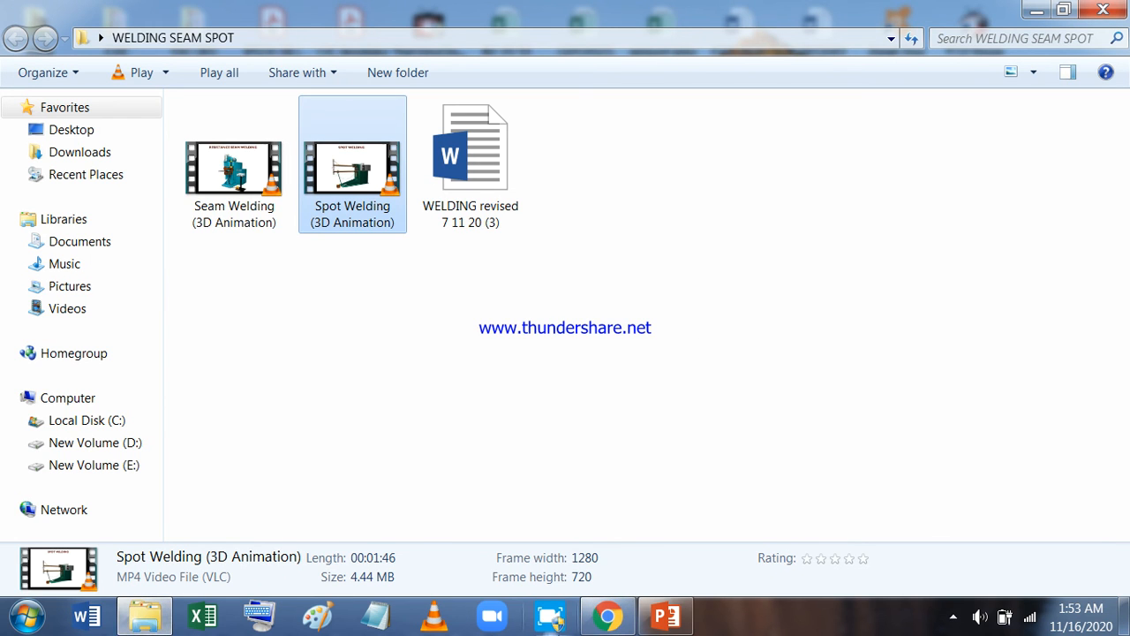
pyautogui.click(665, 616)
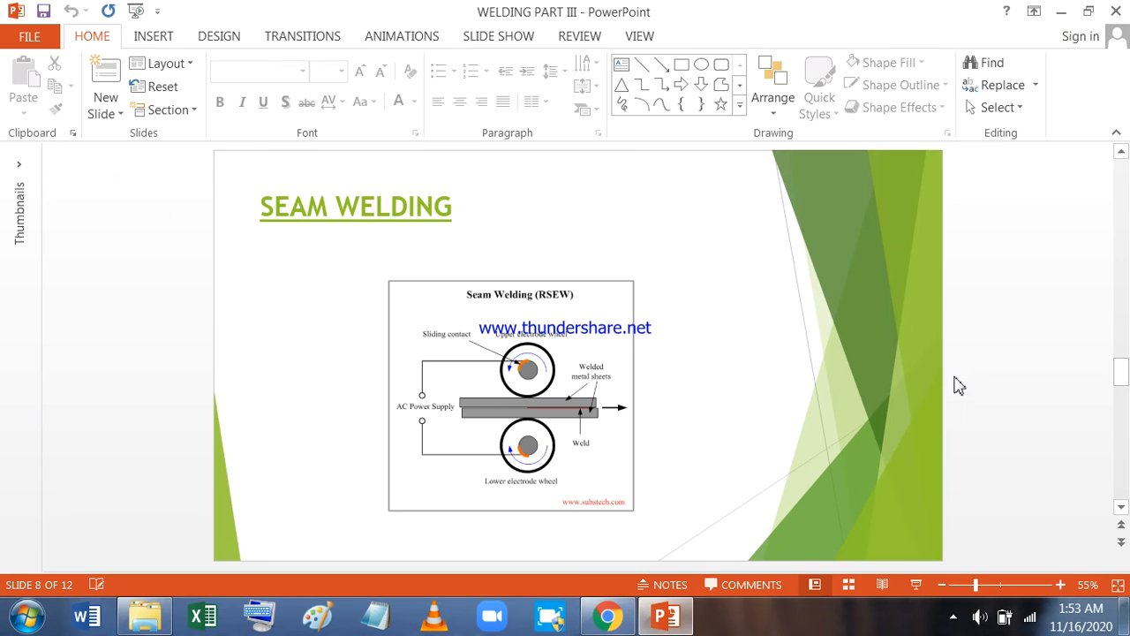
pyautogui.moveTo(1104, 344)
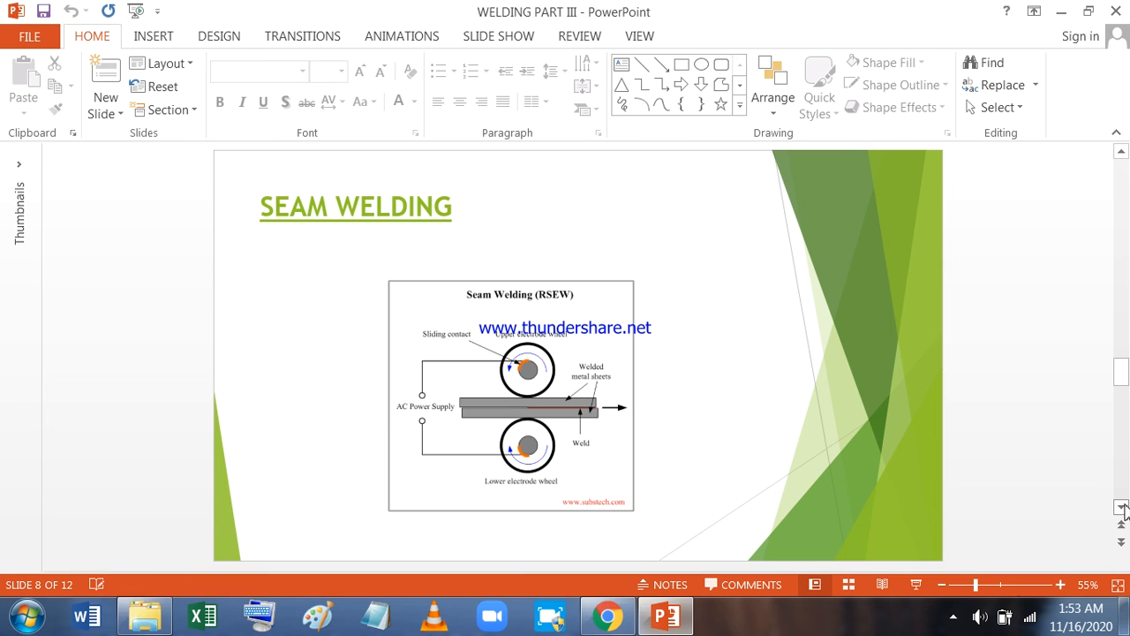
# - Advance to slide 12, Soldering and Brazing, then minimize PowerPoint to show WELDING SEAM SPOT
pyautogui.click(1122, 521)
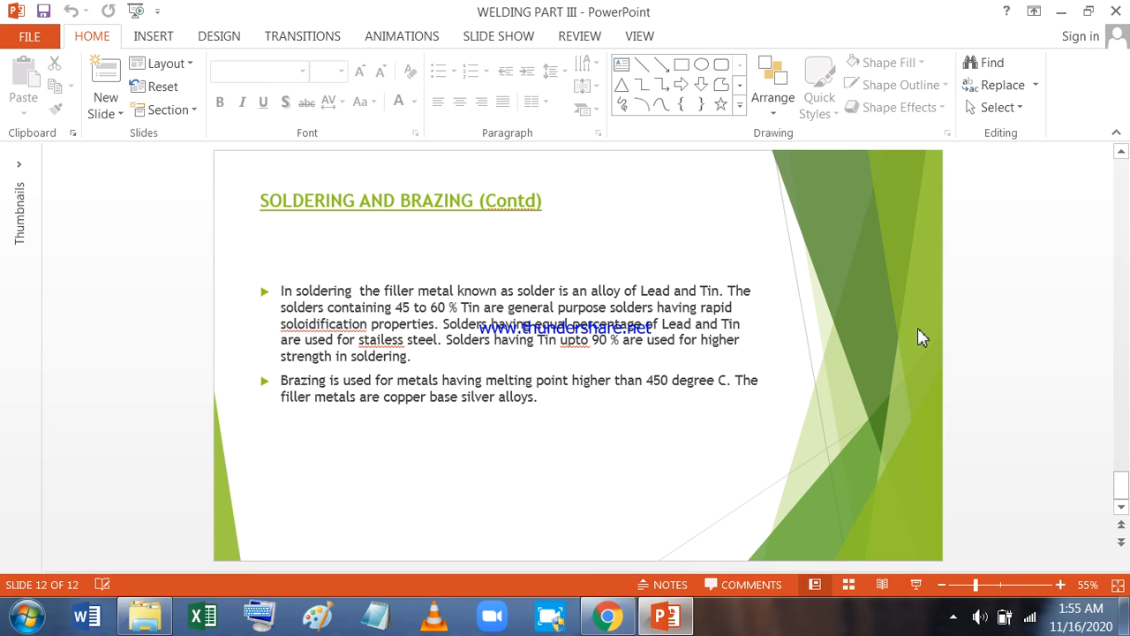
pyautogui.moveTo(1097, 69)
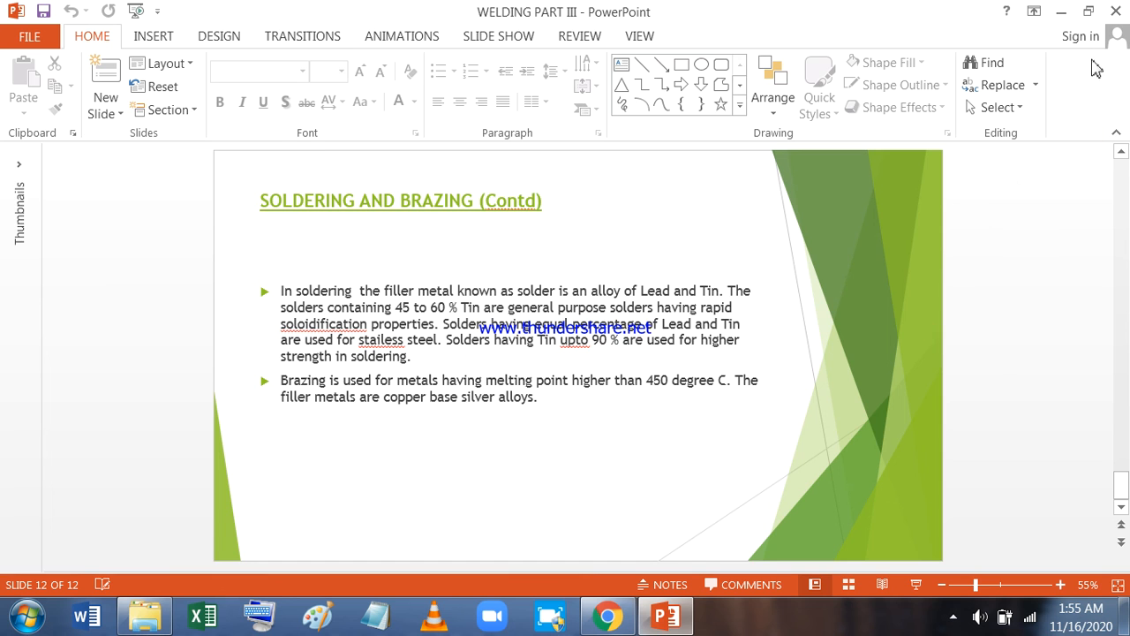
pyautogui.click(144, 615)
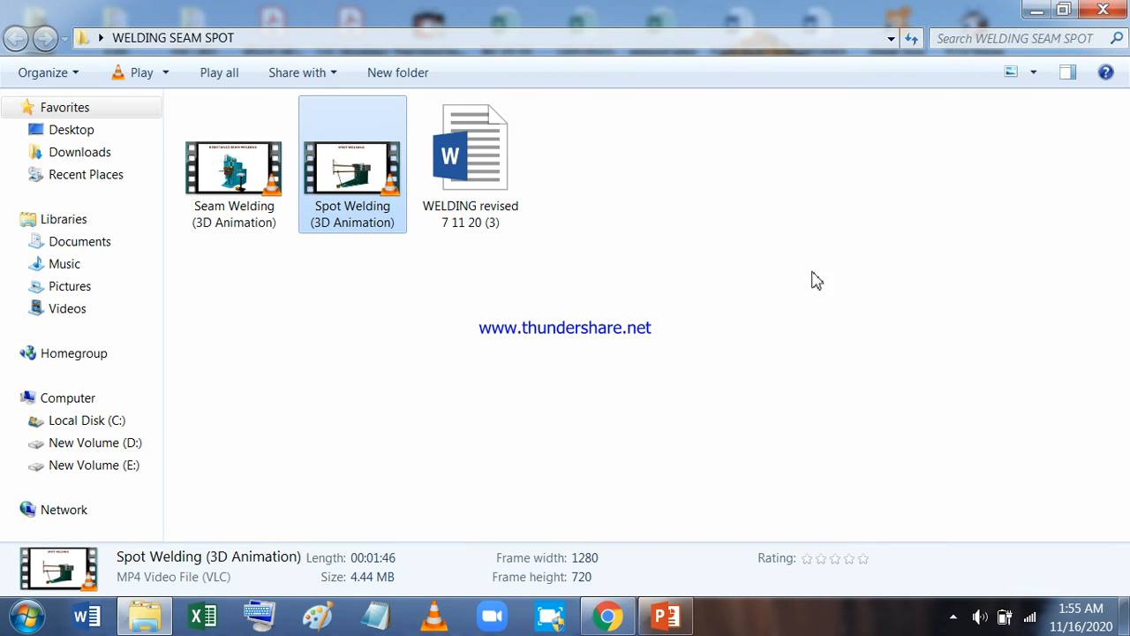